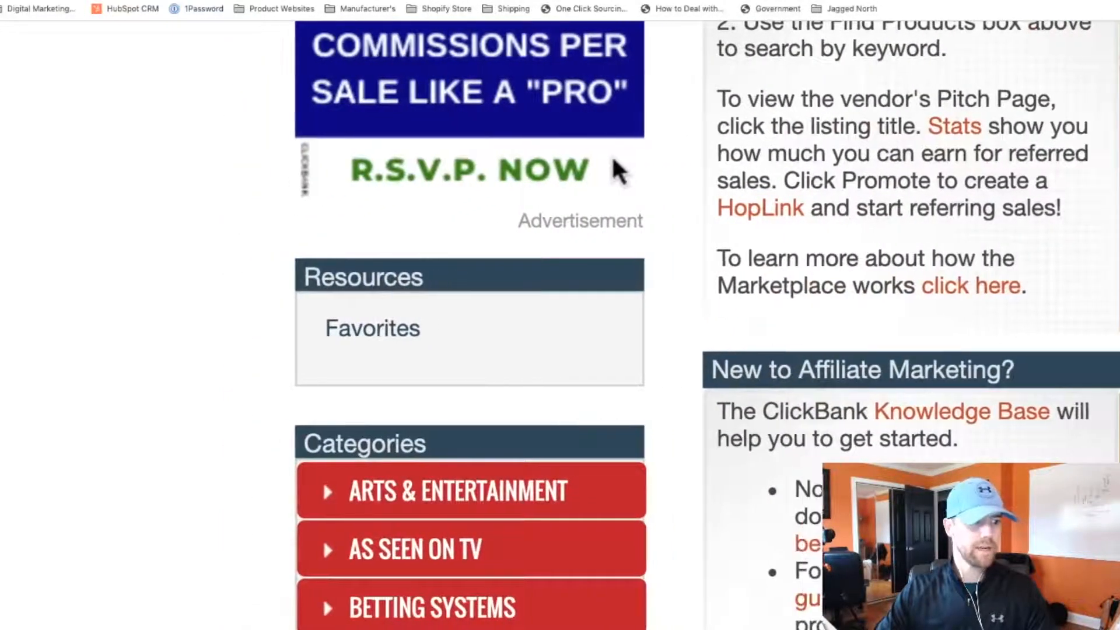
Expand the E-Business & E-Marketing category in the ClickBank Marketplace to show subcategories like Affiliate Marketing.
{"action": "scroll", "scroll_direction": "down", "scroll_amount": 3}
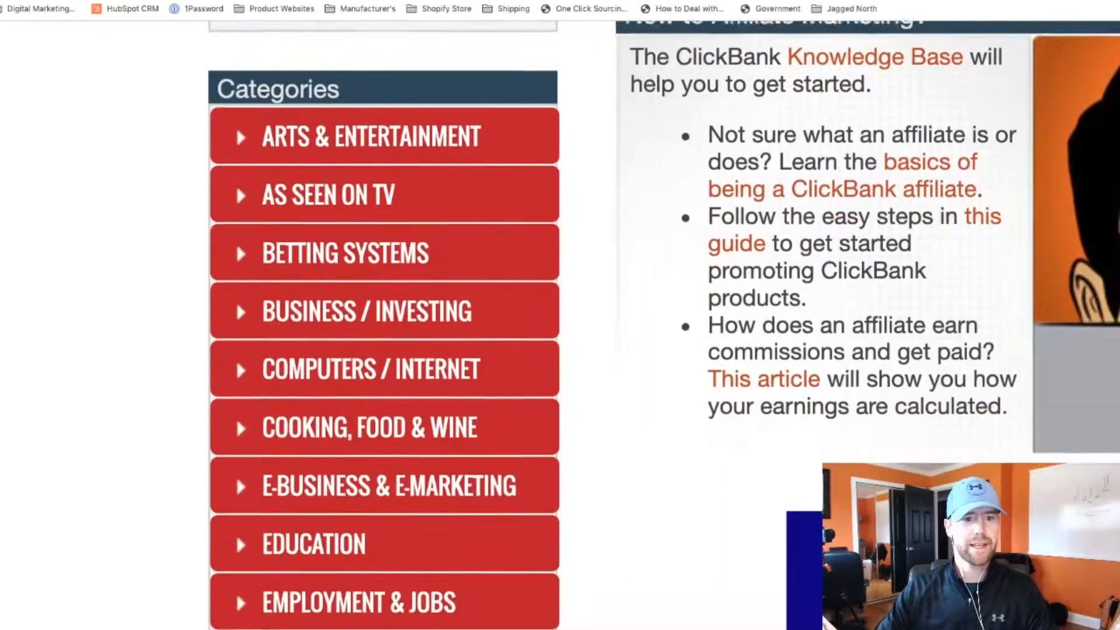
{"action": "scroll", "scroll_direction": "down", "scroll_amount": 3}
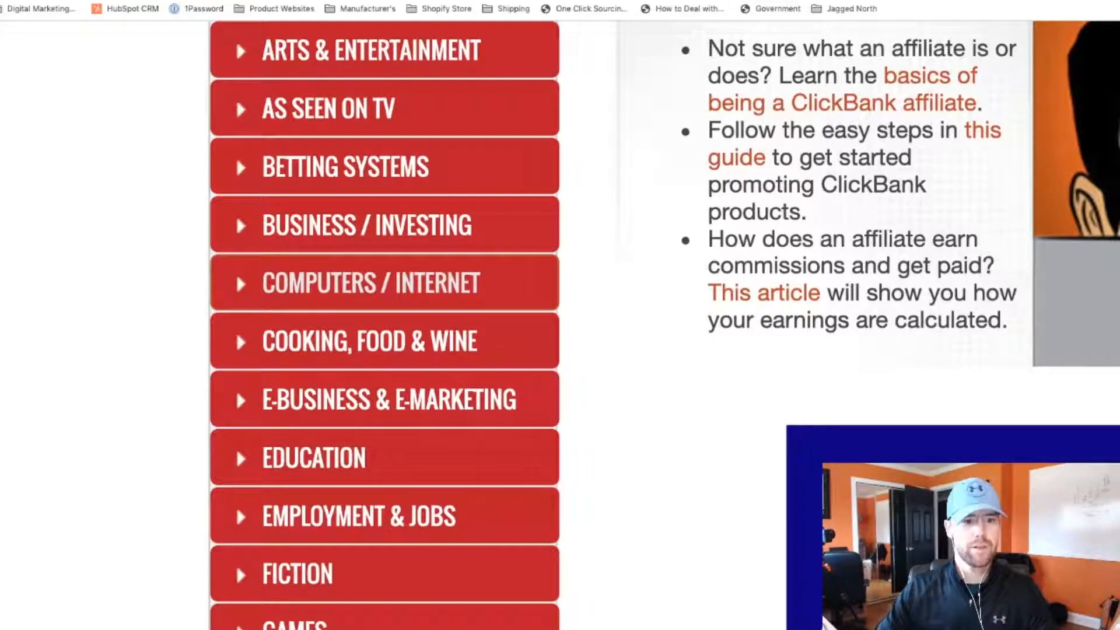
{"action": "scroll", "scroll_direction": "down", "scroll_amount": 3}
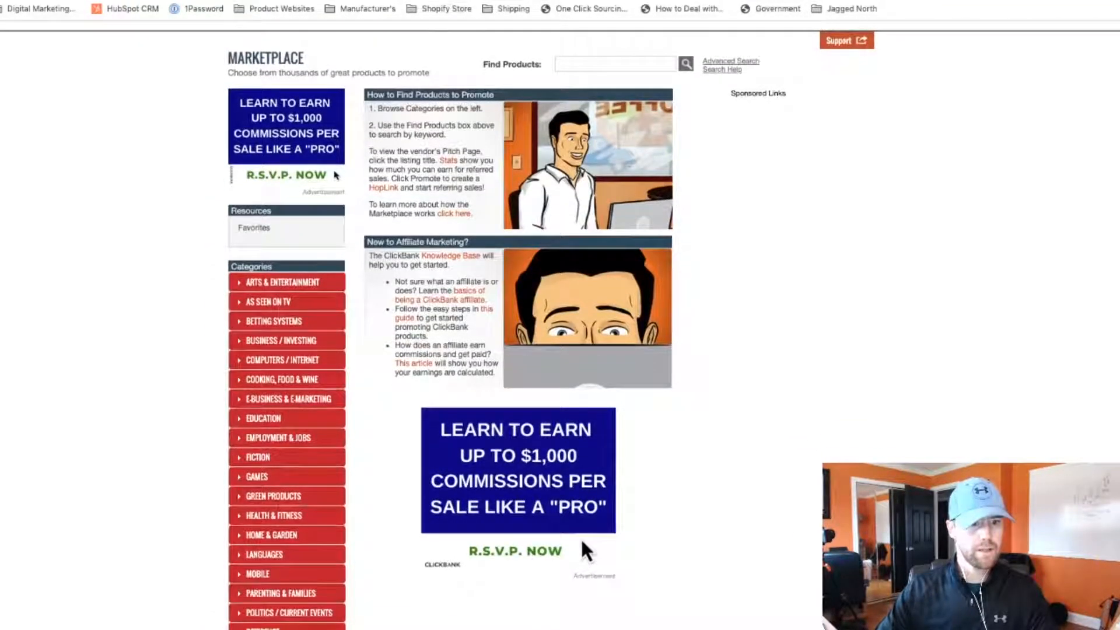
{"action": "left_click", "coordinate": [287, 399]}
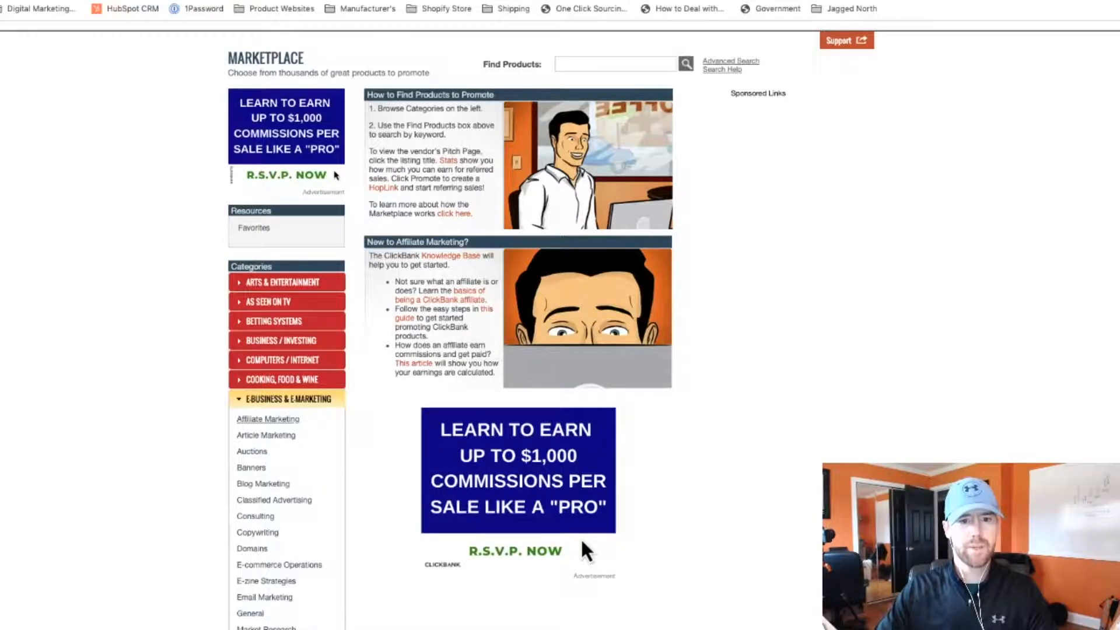
{"action": "left_click", "coordinate": [267, 419]}
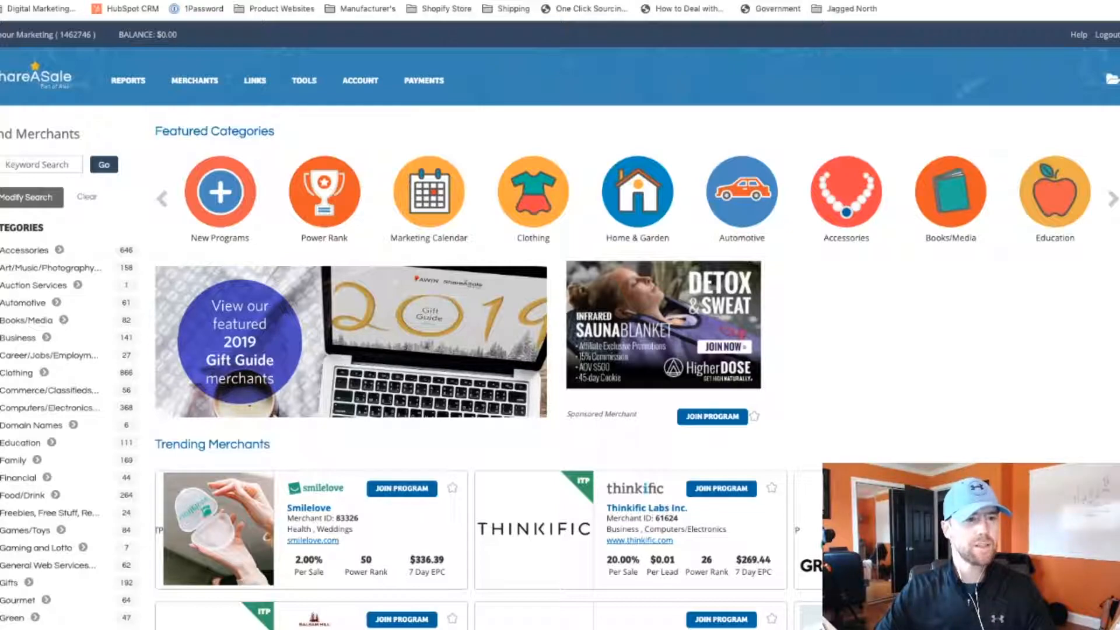
Show the Merchants menu on the ShareASale dashboard, then browse Featured Categories and Trending Merchants.
{"action": "left_click", "coordinate": [194, 81]}
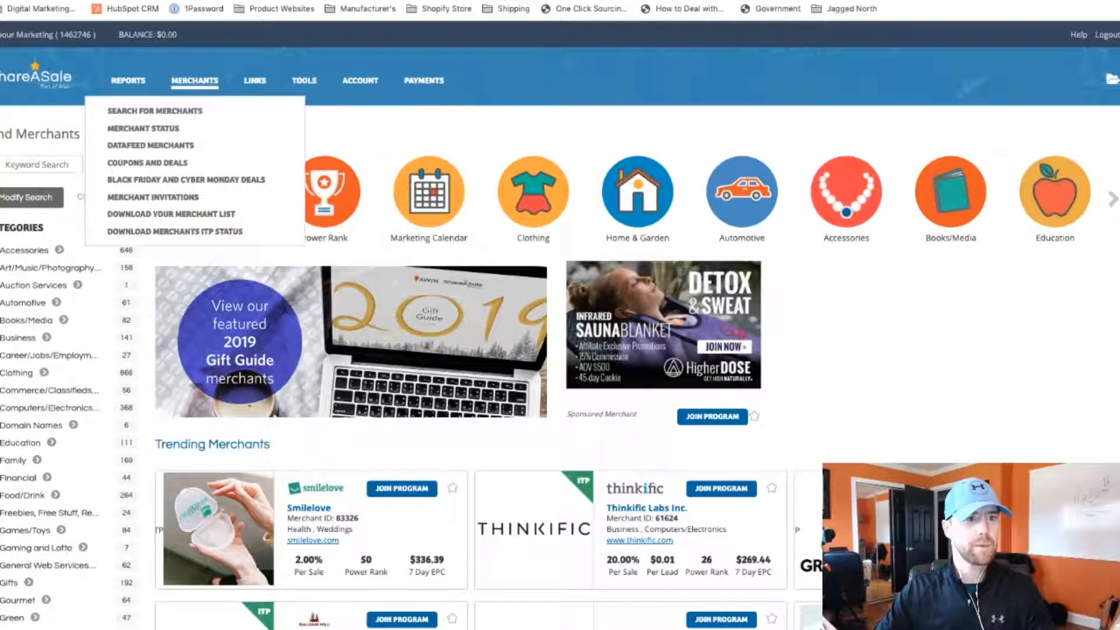
{"action": "mouse_move", "coordinate": [154, 110]}
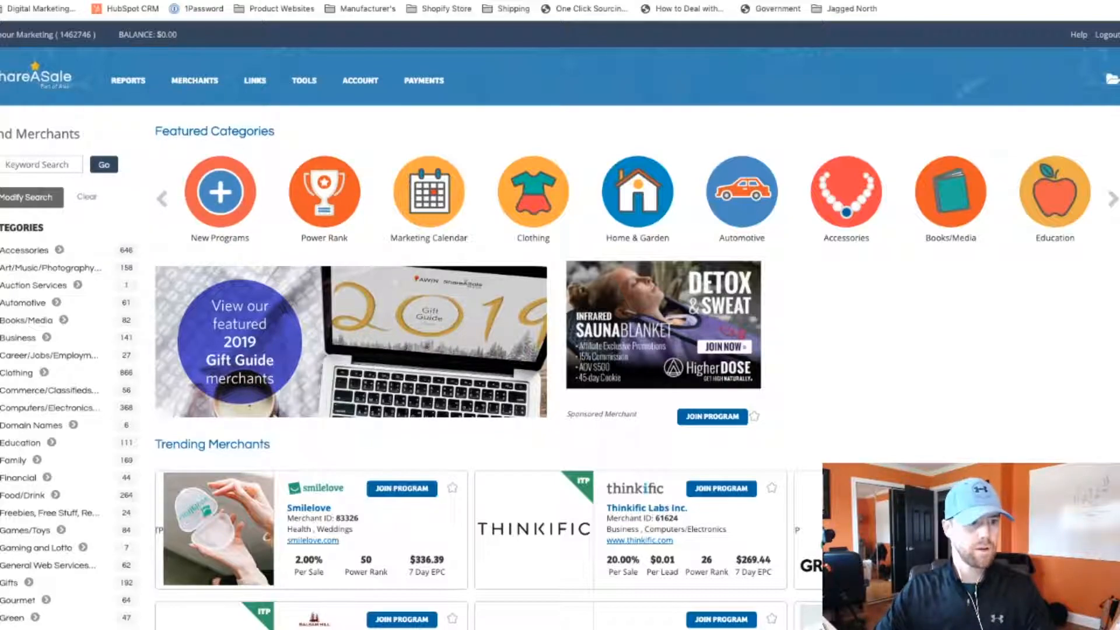
{"action": "scroll", "scroll_direction": "down", "scroll_amount": 3}
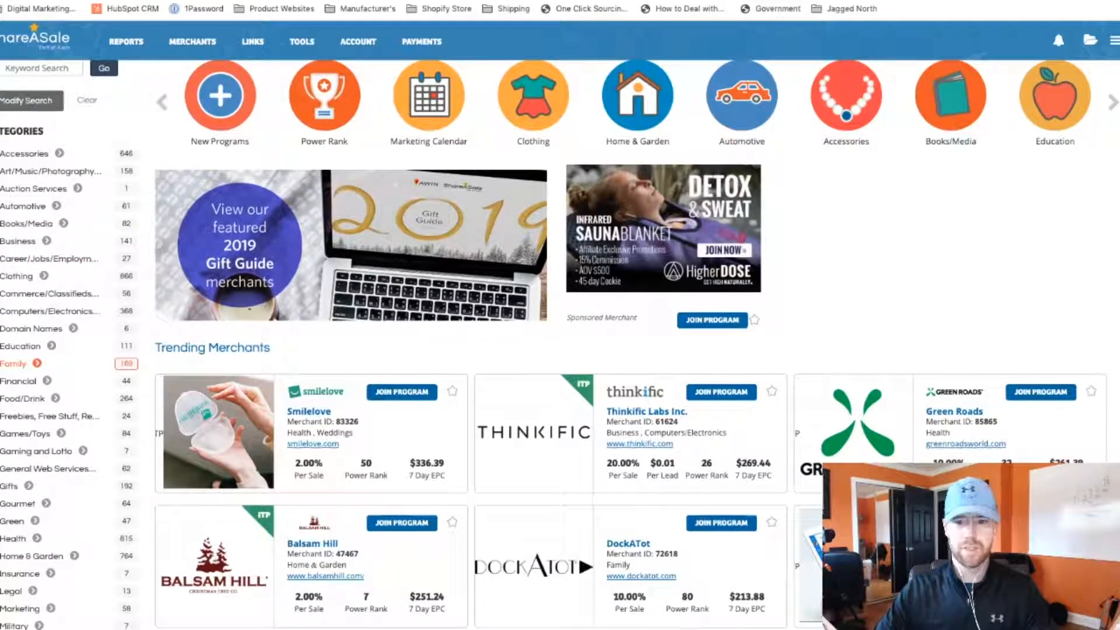
{"action": "scroll", "scroll_direction": "down", "scroll_amount": 3}
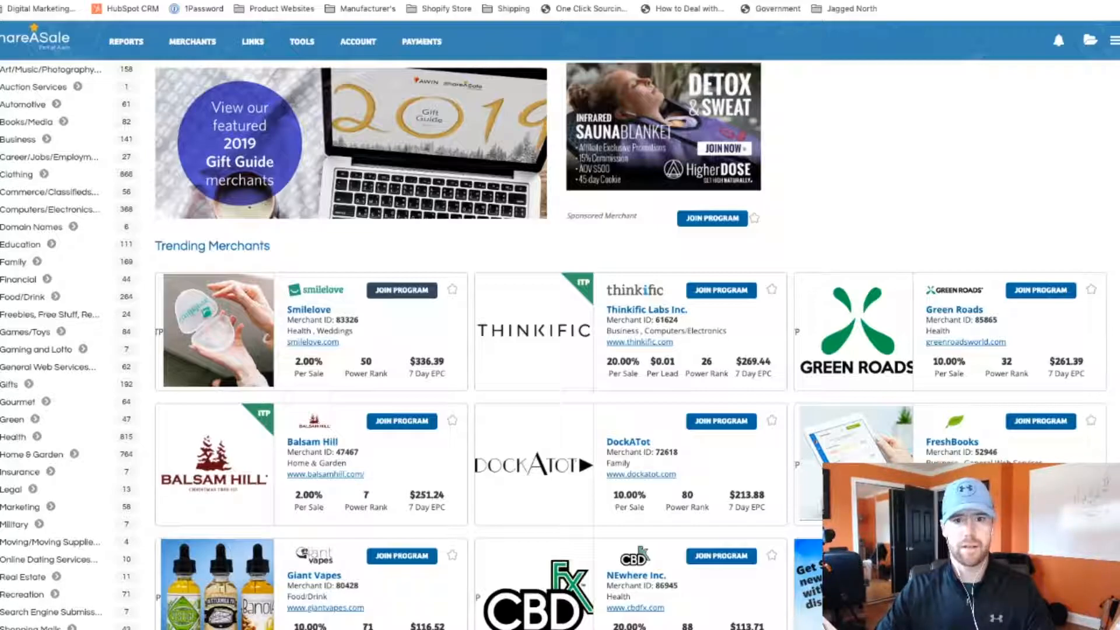
{"action": "scroll", "scroll_direction": "up", "scroll_amount": 3}
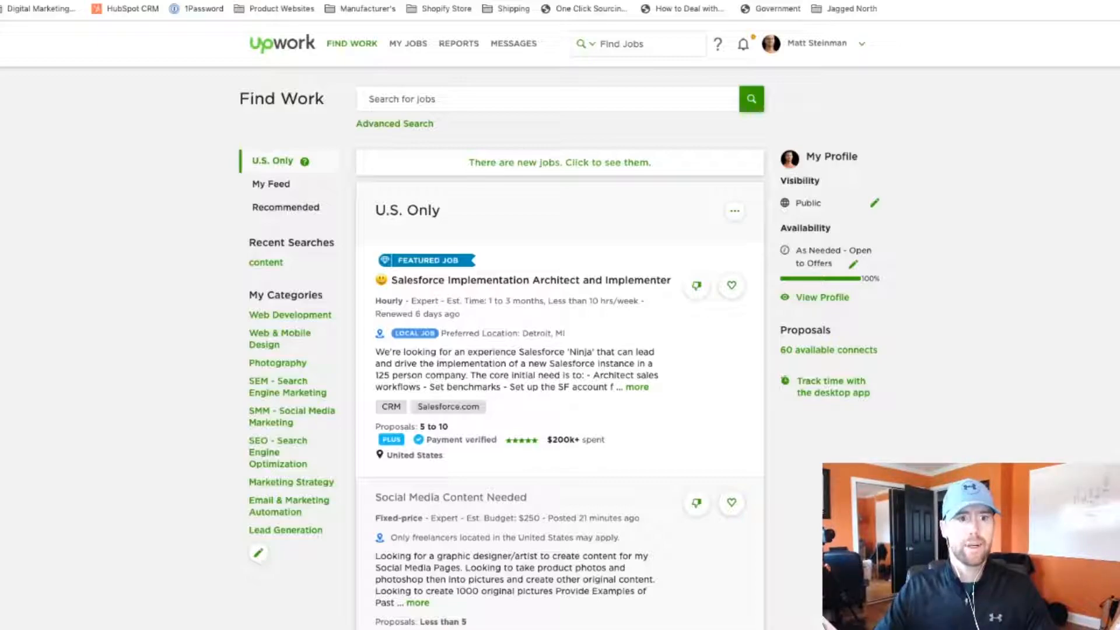
Browse Upwork's U.S. Only job listings from the Find Work search box down through the postings.
{"action": "left_click", "coordinate": [351, 43]}
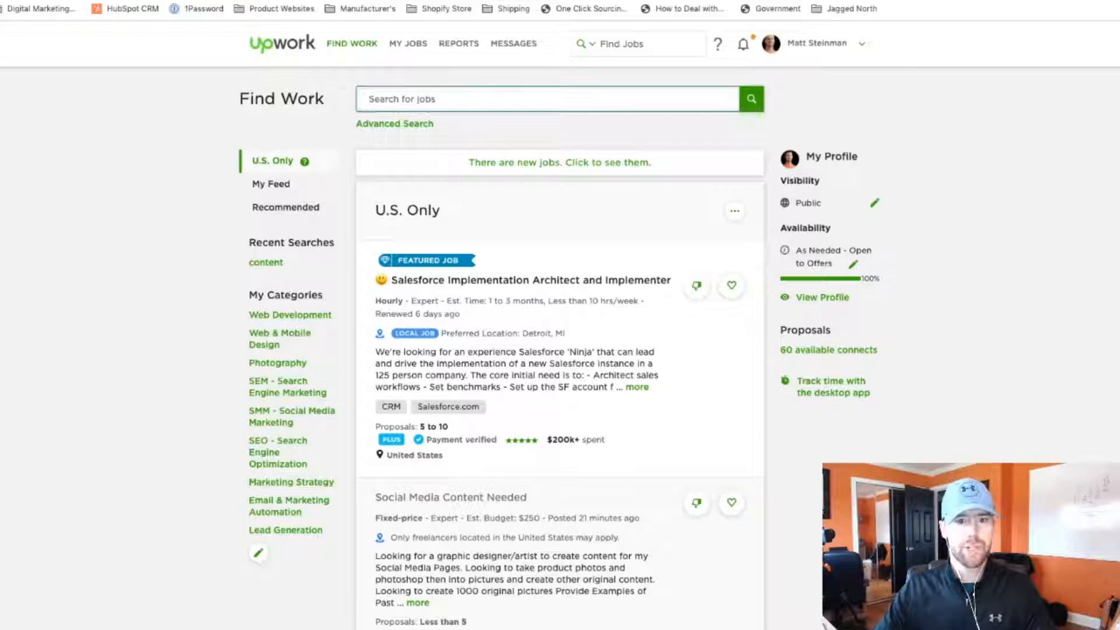
{"action": "scroll", "scroll_direction": "down", "scroll_amount": 3}
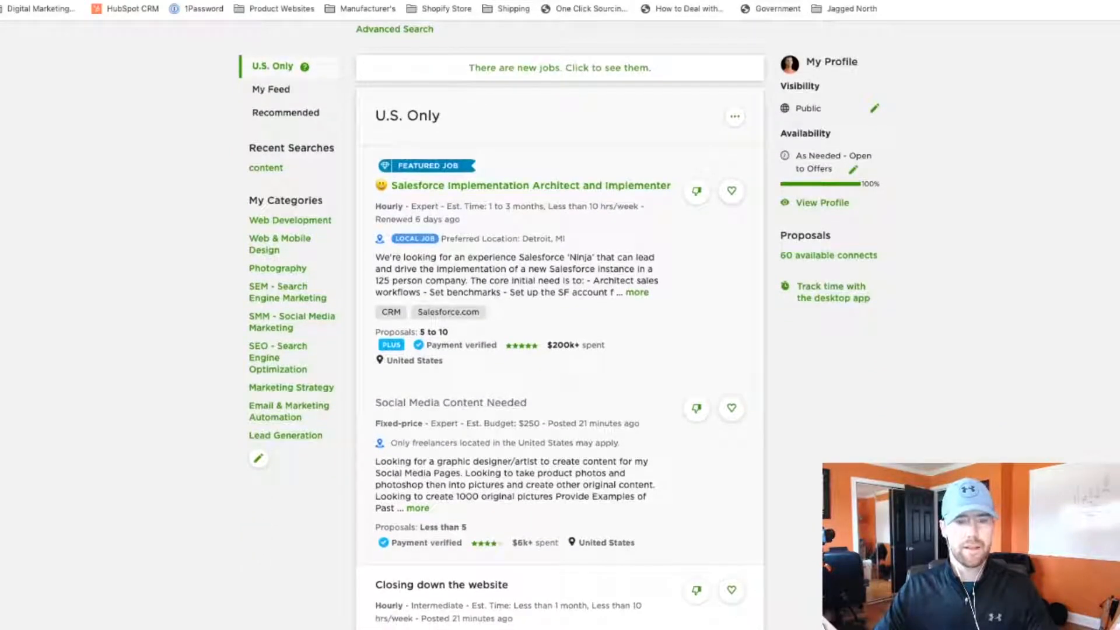
{"action": "scroll", "scroll_direction": "down", "scroll_amount": 3}
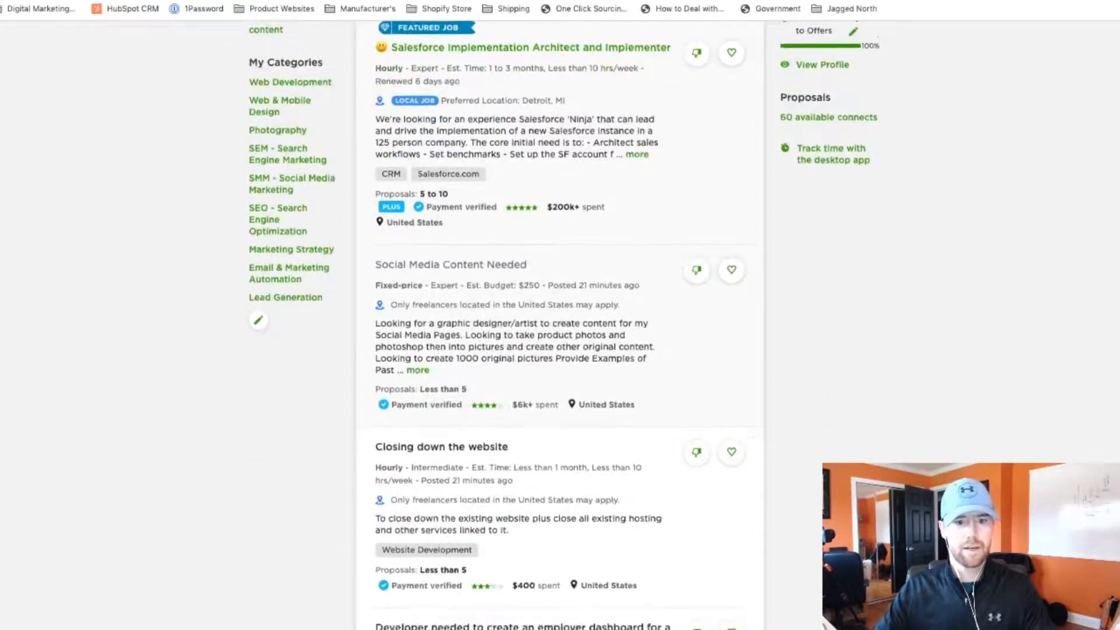
{"action": "scroll", "scroll_direction": "down", "scroll_amount": 3}
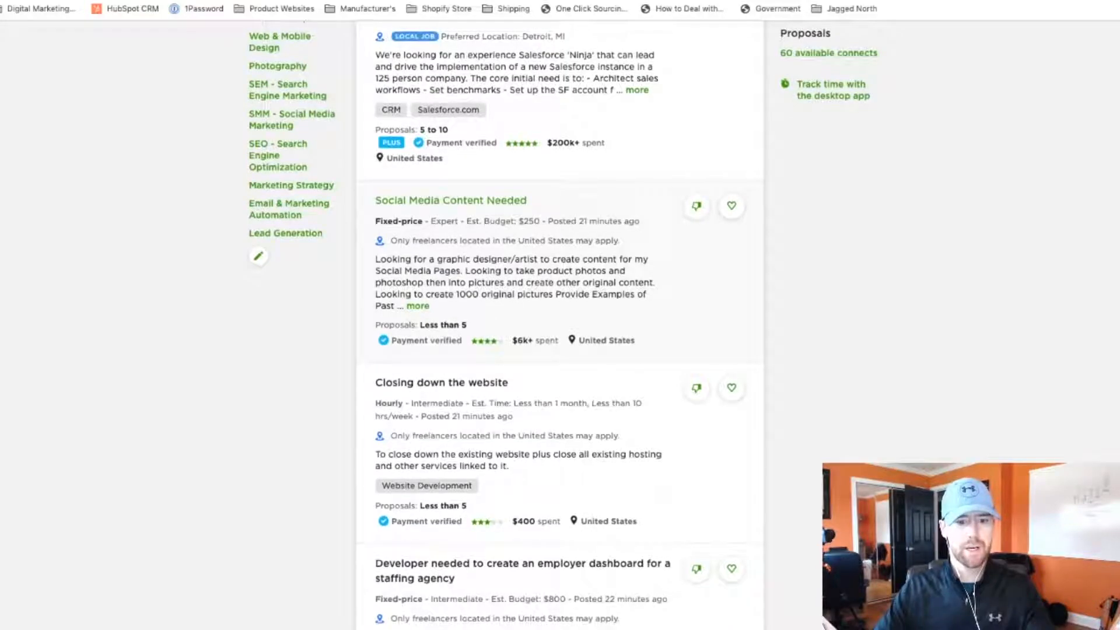
{"action": "scroll", "scroll_direction": "up", "scroll_amount": 3}
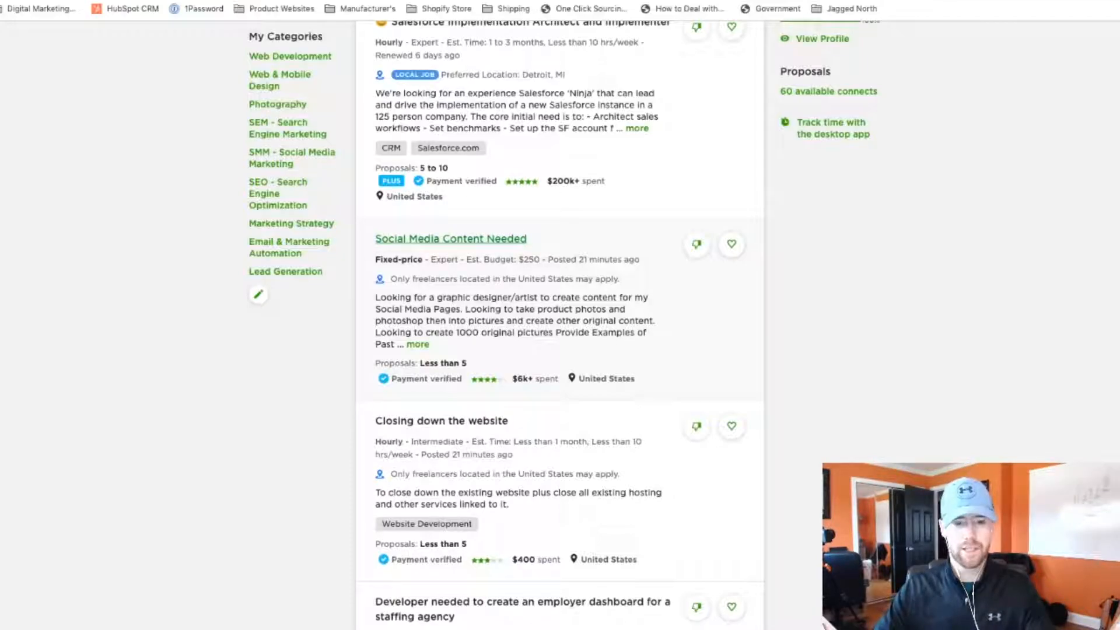
{"action": "scroll", "scroll_direction": "down", "scroll_amount": 3}
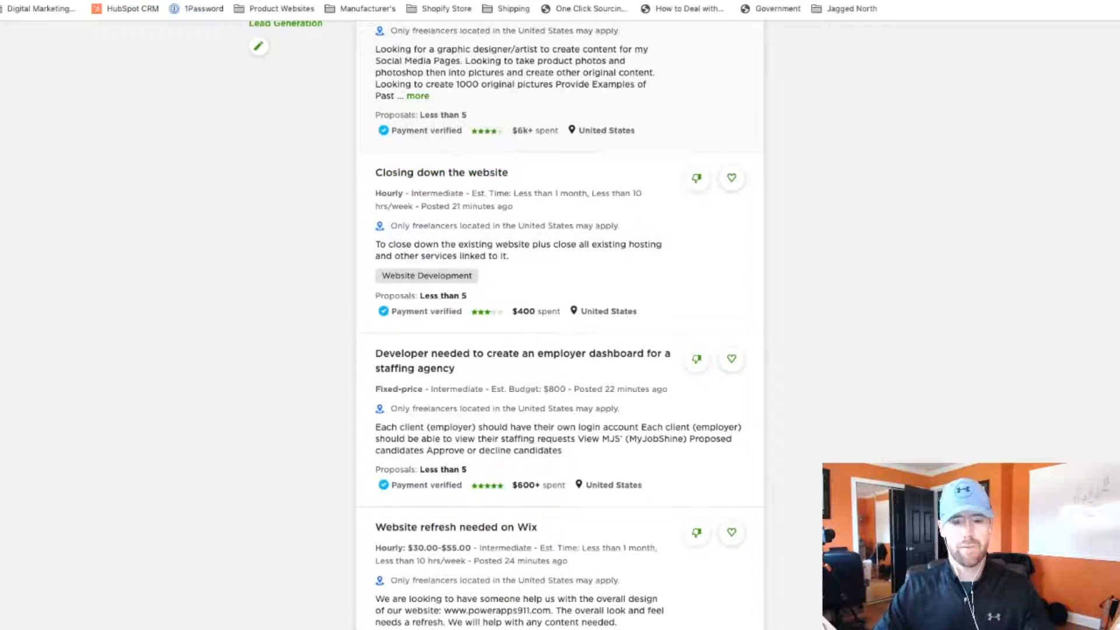
{"action": "scroll", "scroll_direction": "up", "scroll_amount": 3}
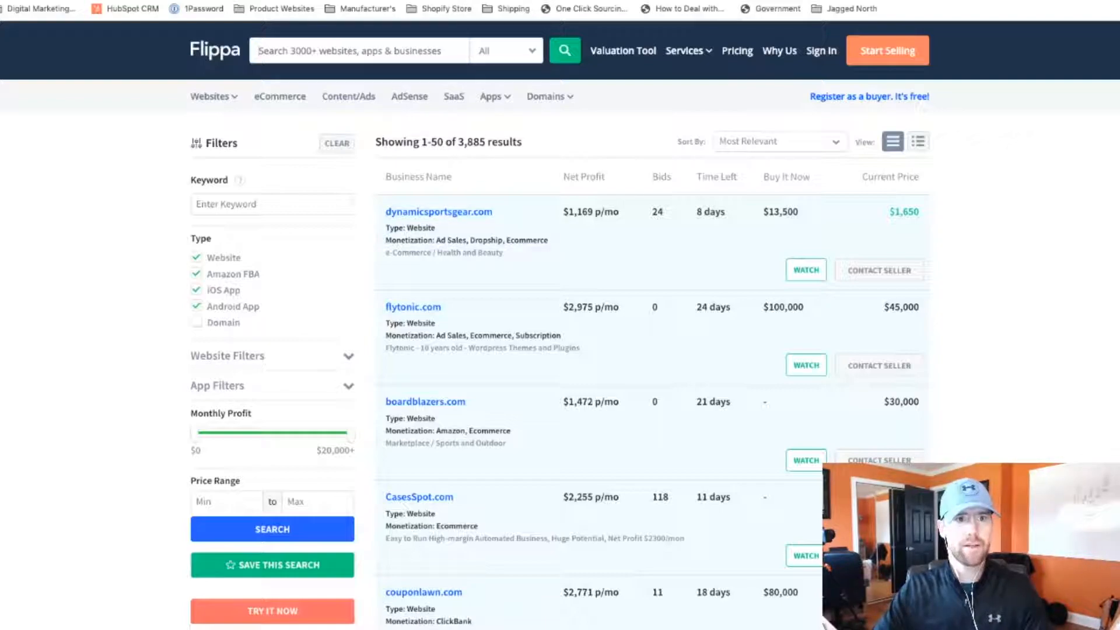
Show Flippa's website and app listings and scan their net profits, bids and current prices.
{"action": "left_click", "coordinate": [271, 528]}
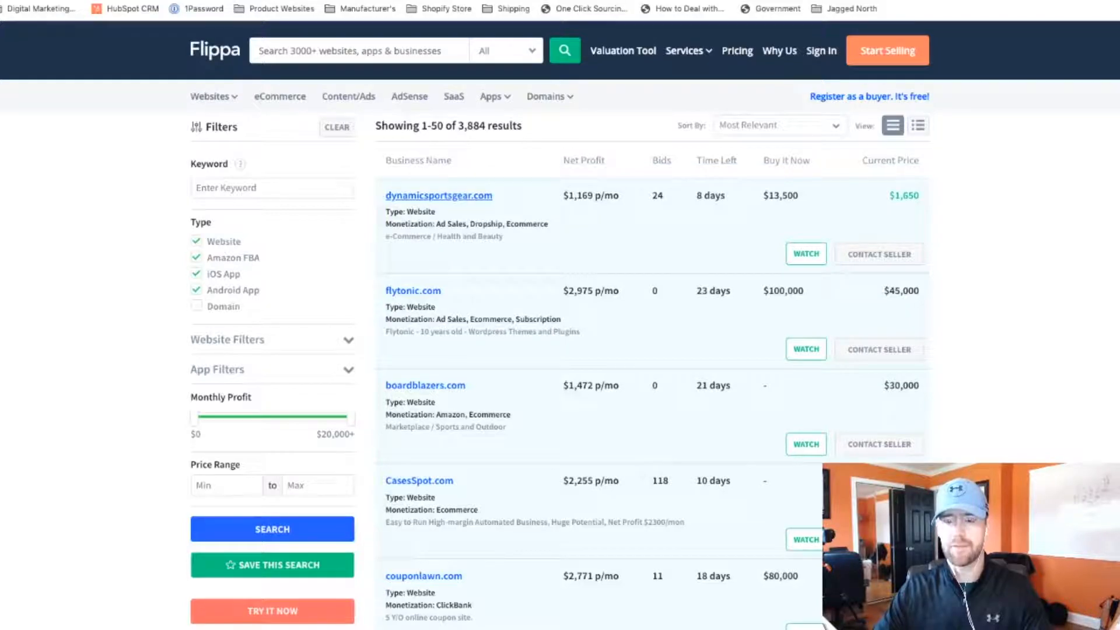
{"action": "scroll", "scroll_direction": "down", "scroll_amount": 3}
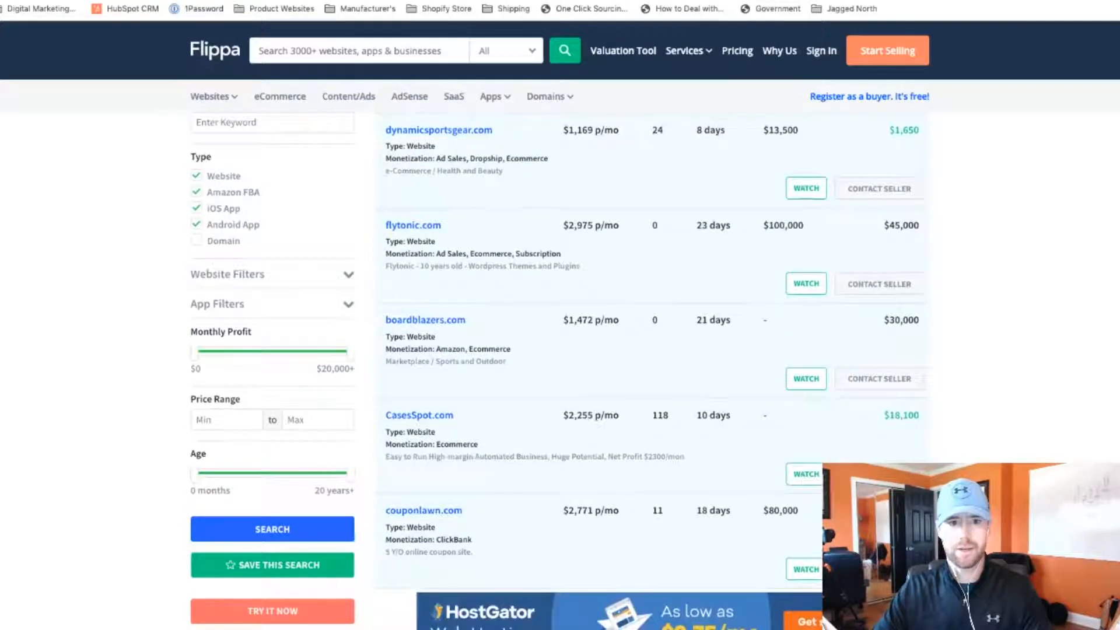
{"action": "scroll", "scroll_direction": "down", "scroll_amount": 3}
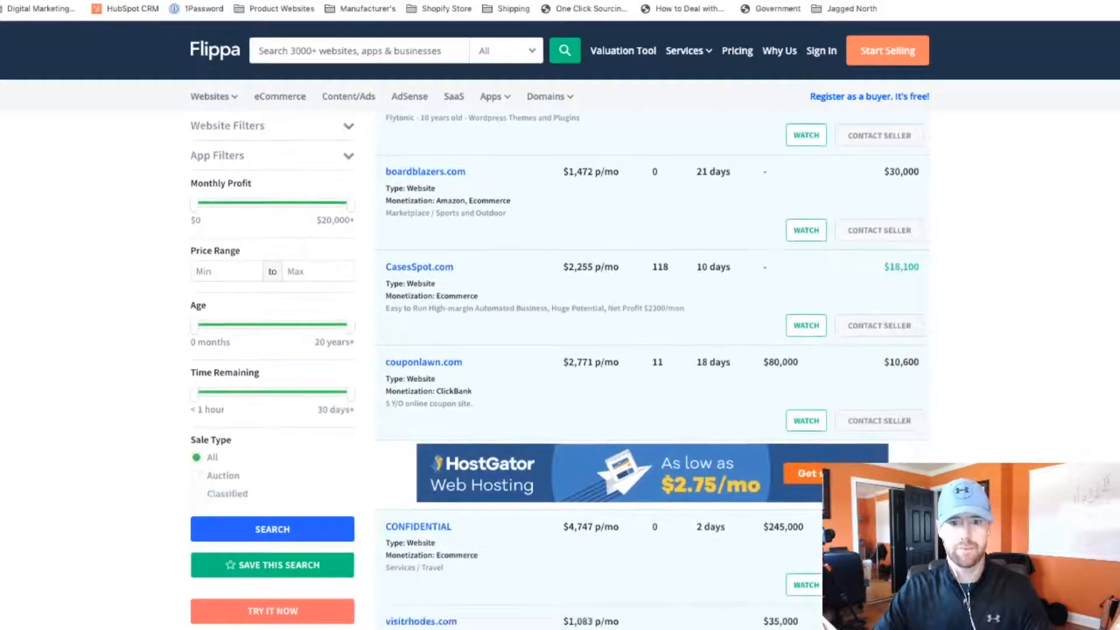
{"action": "scroll", "scroll_direction": "down", "scroll_amount": 3}
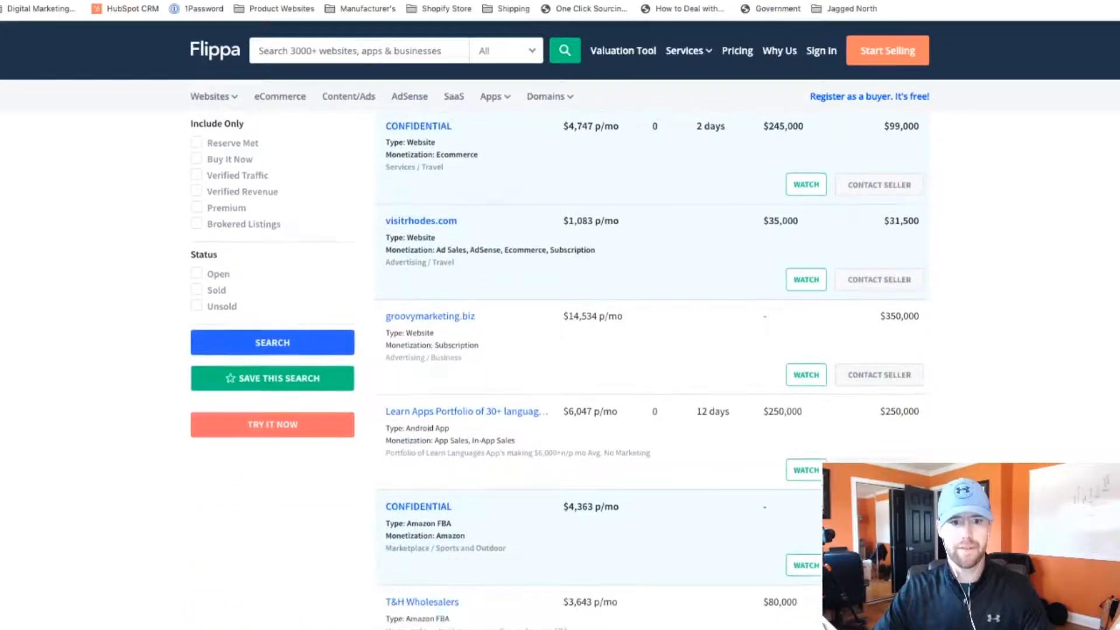
{"action": "scroll", "scroll_direction": "down", "scroll_amount": 3}
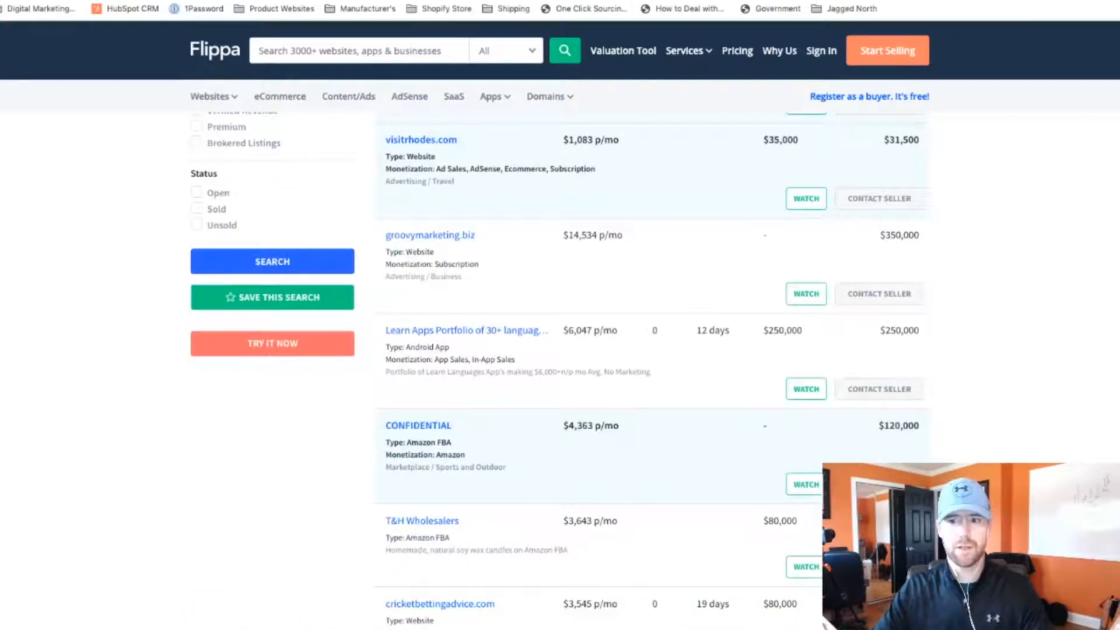
{"action": "scroll", "scroll_direction": "down", "scroll_amount": 3}
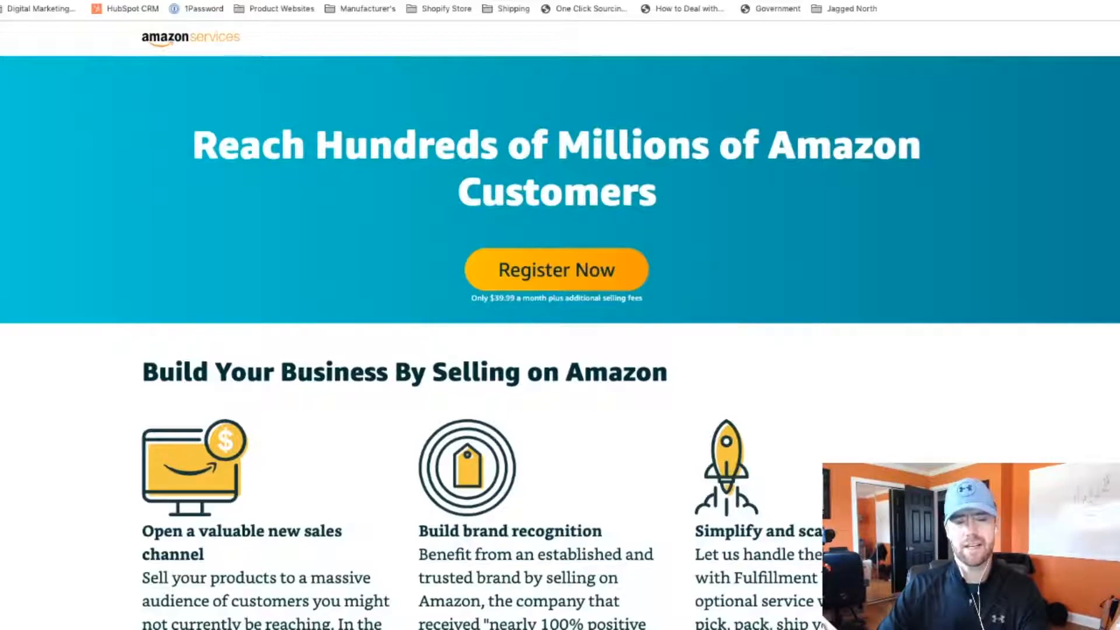
Read through the Amazon Services sell-on-Amazon feature sections and benefits.
{"action": "scroll", "scroll_direction": "down", "scroll_amount": 3}
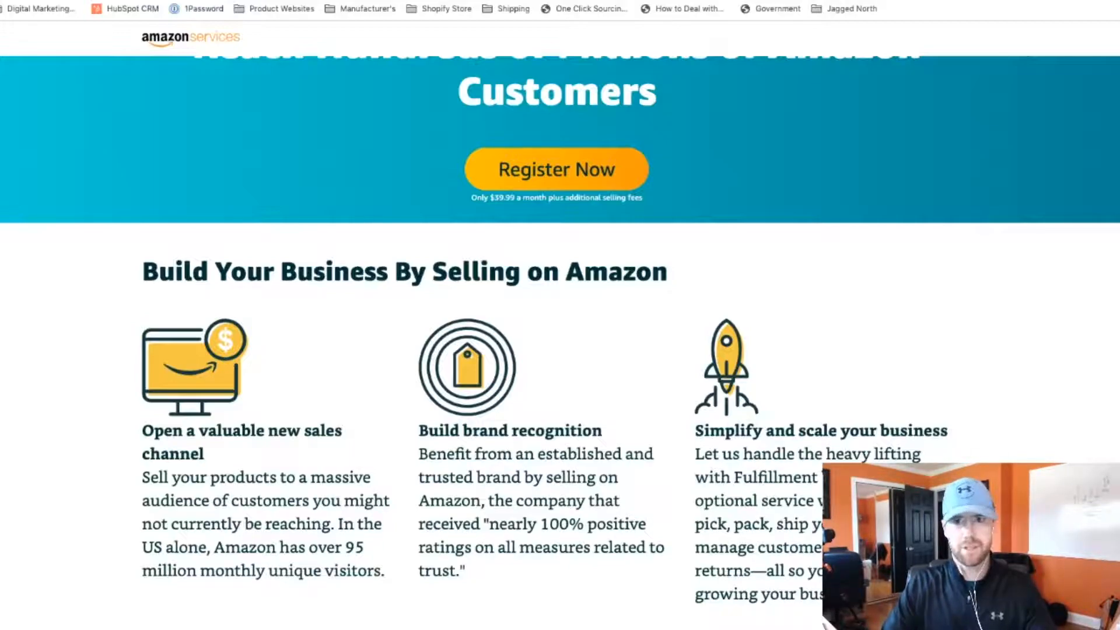
{"action": "scroll", "scroll_direction": "down", "scroll_amount": 3}
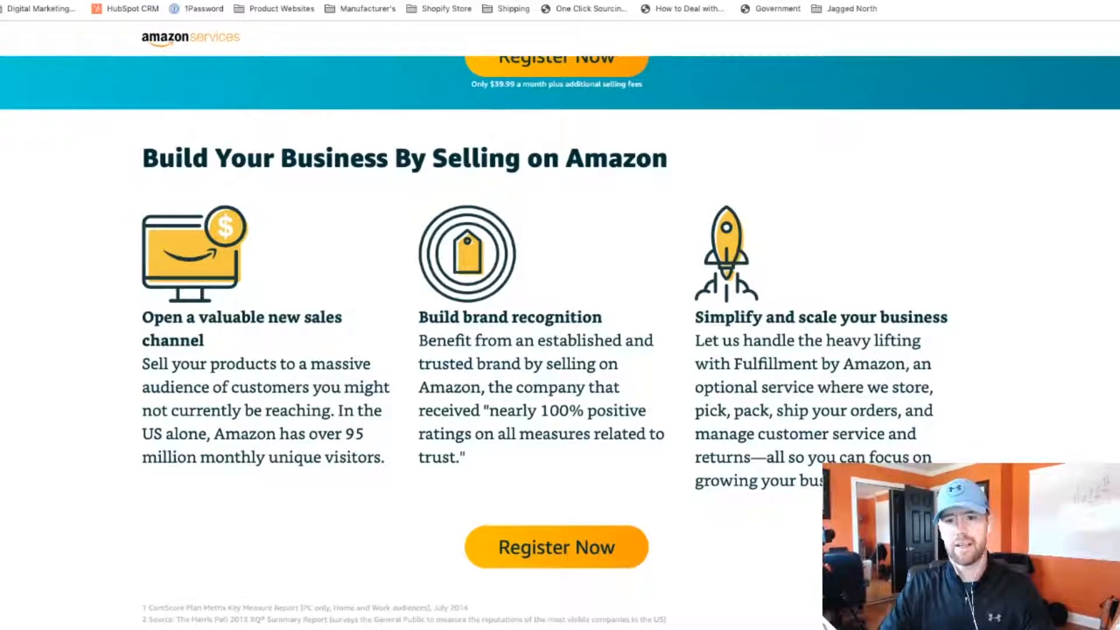
{"action": "scroll", "scroll_direction": "up", "scroll_amount": 3}
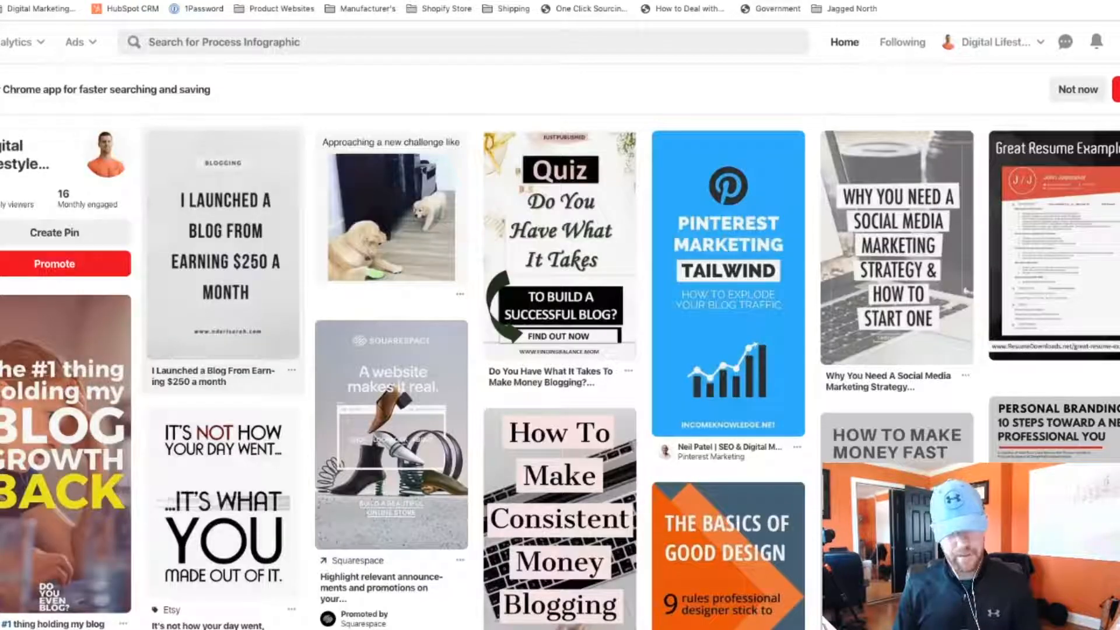
Scroll the Pinterest home feed of blogging, marketing and money-making pins.
{"action": "scroll", "scroll_direction": "down", "scroll_amount": 3}
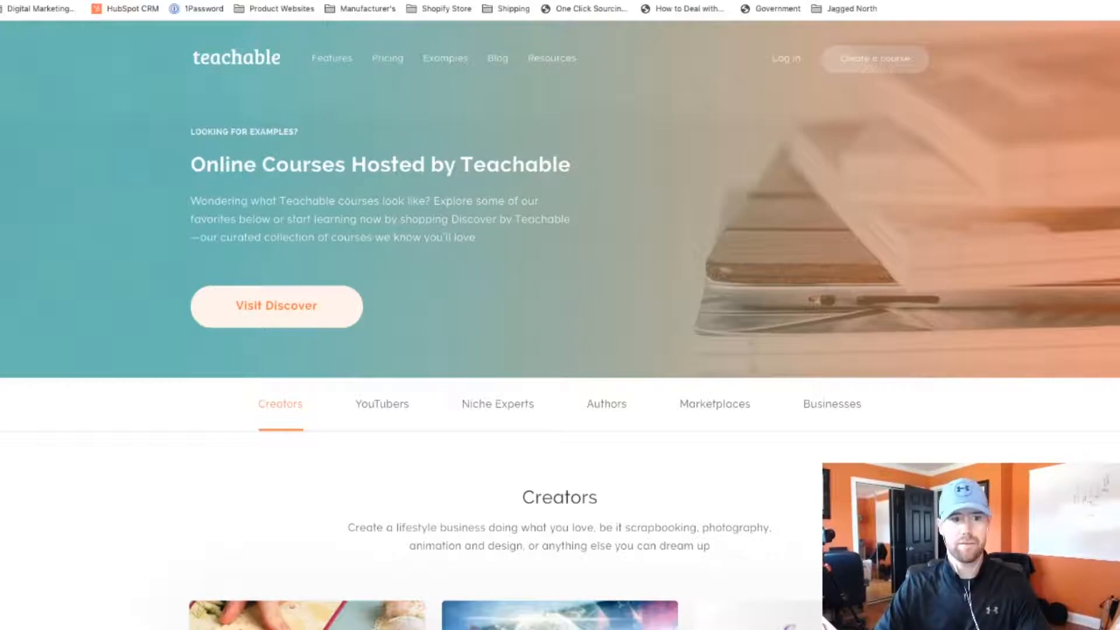
Read Teachable's Examples page past the Creators course cards to the Get started for free section.
{"action": "scroll", "scroll_direction": "down", "scroll_amount": 3}
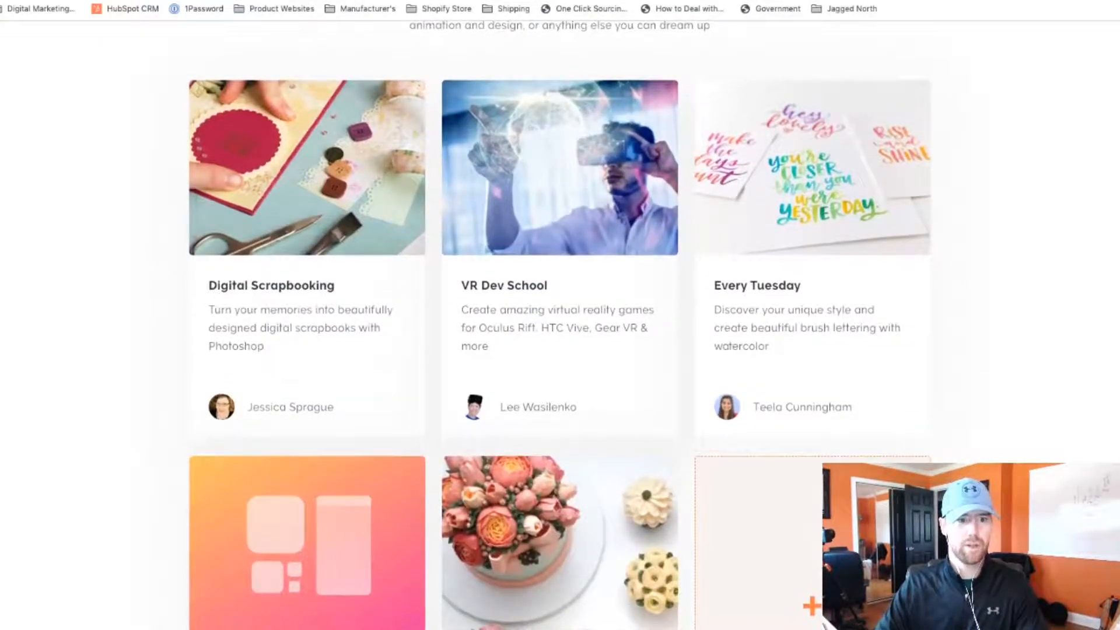
{"action": "scroll", "scroll_direction": "up", "scroll_amount": 3}
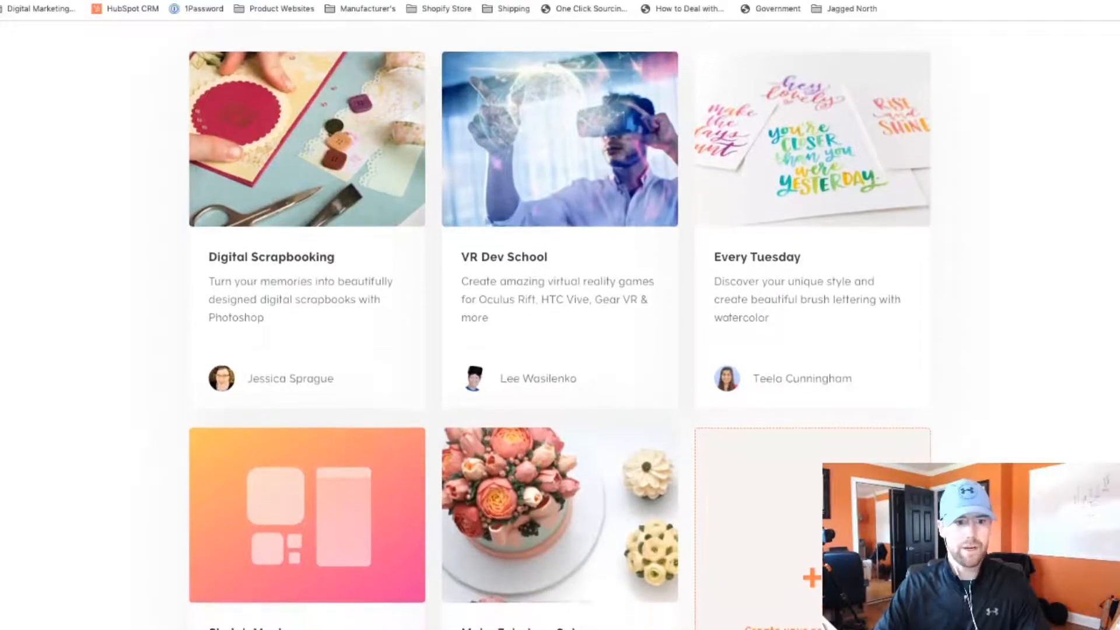
{"action": "scroll", "scroll_direction": "down", "scroll_amount": 3}
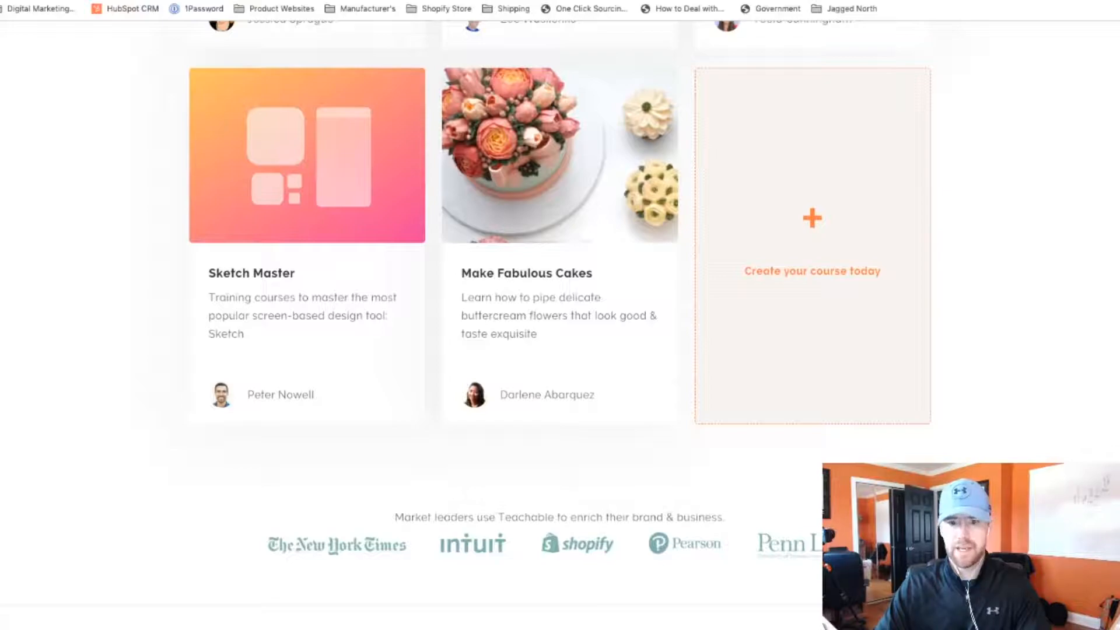
{"action": "scroll", "scroll_direction": "down", "scroll_amount": 3}
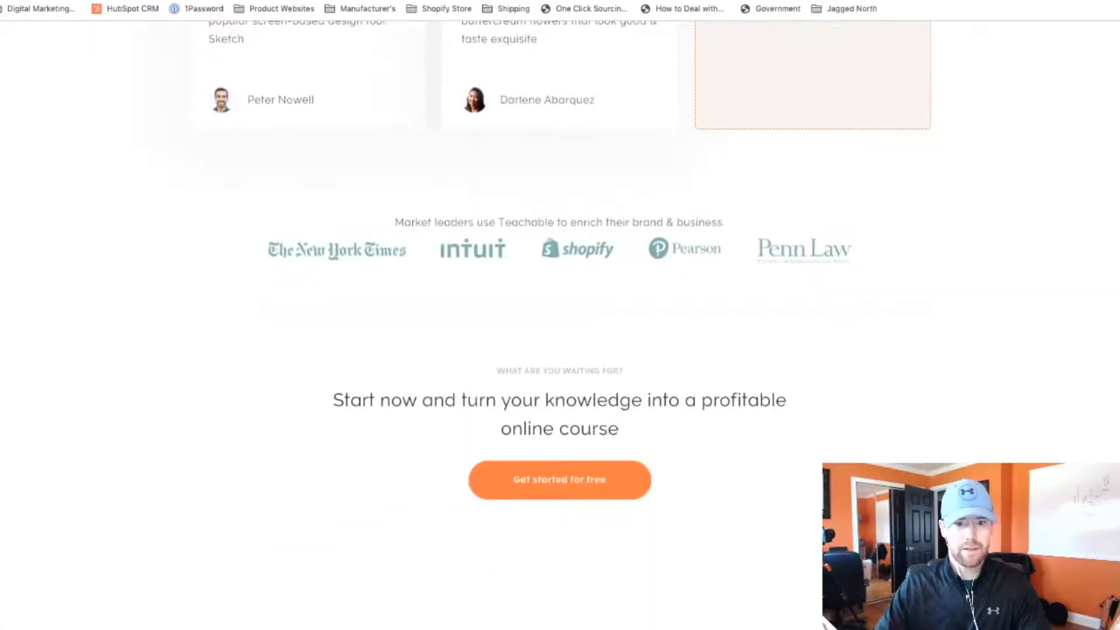
{"action": "left_click", "coordinate": [444, 59]}
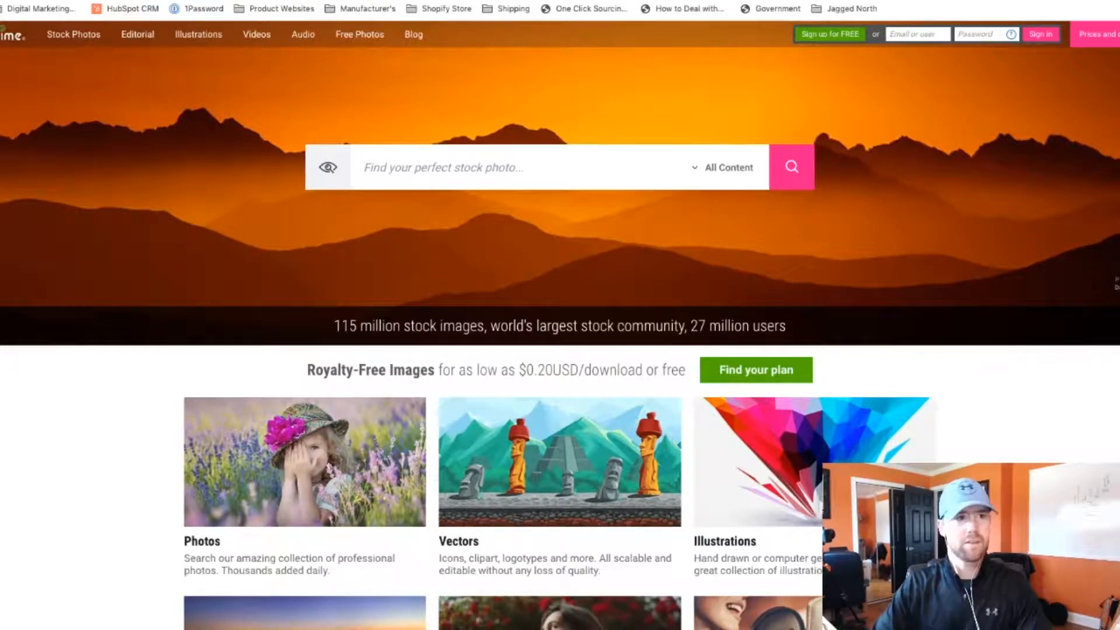
View the Dreamstime homepage with its image search and royalty-free category tiles.
{"action": "left_click", "coordinate": [500, 166]}
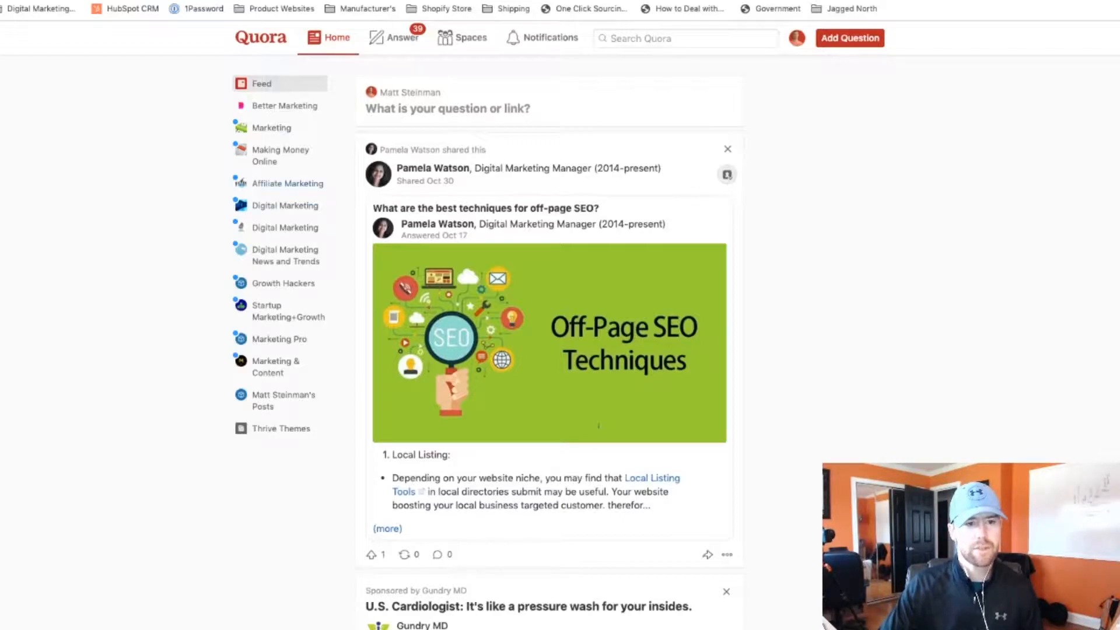
Show Quora's Affiliate Marketing topic Answer list of unanswered questions, such as beginner earnings.
{"action": "left_click", "coordinate": [287, 183]}
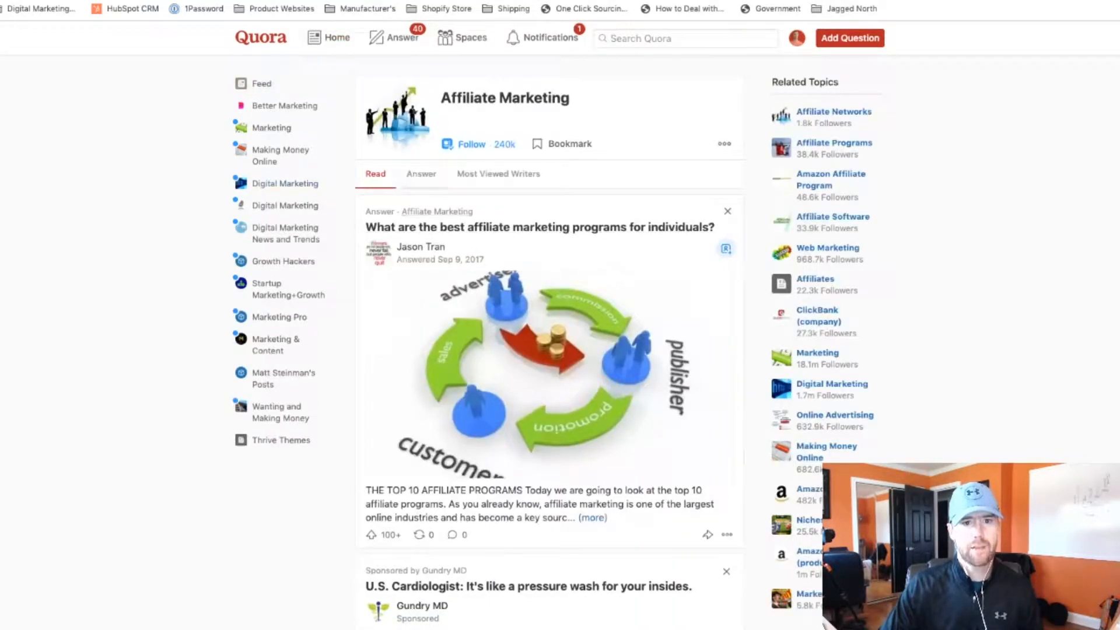
{"action": "left_click", "coordinate": [421, 174]}
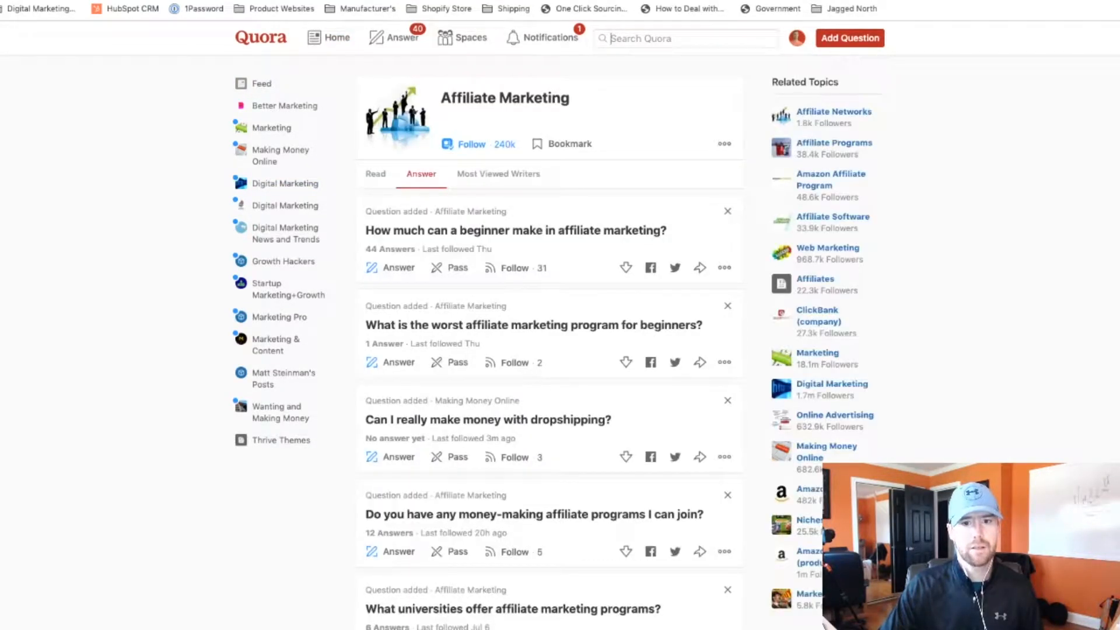
{"action": "scroll", "scroll_direction": "down", "scroll_amount": 3}
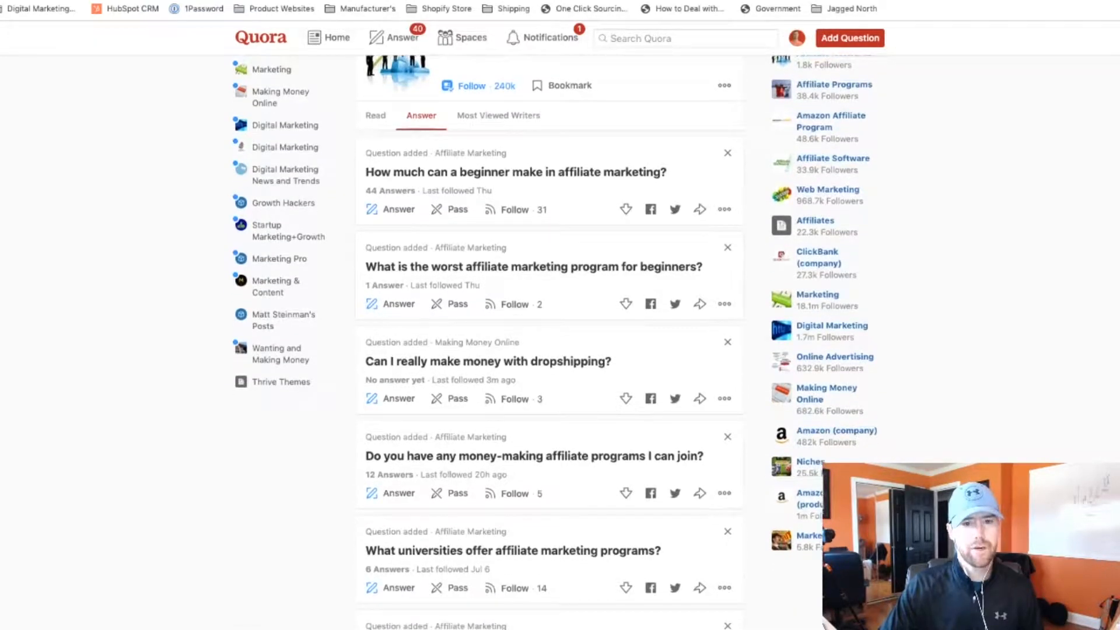
{"action": "scroll", "scroll_direction": "down", "scroll_amount": 3}
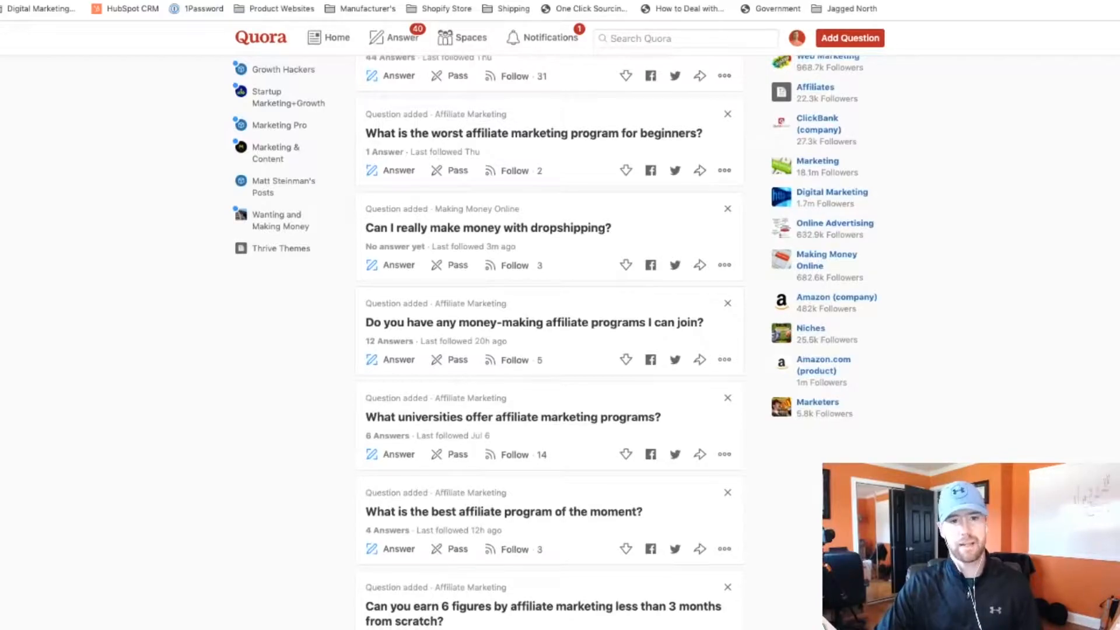
{"action": "scroll", "scroll_direction": "up", "scroll_amount": 3}
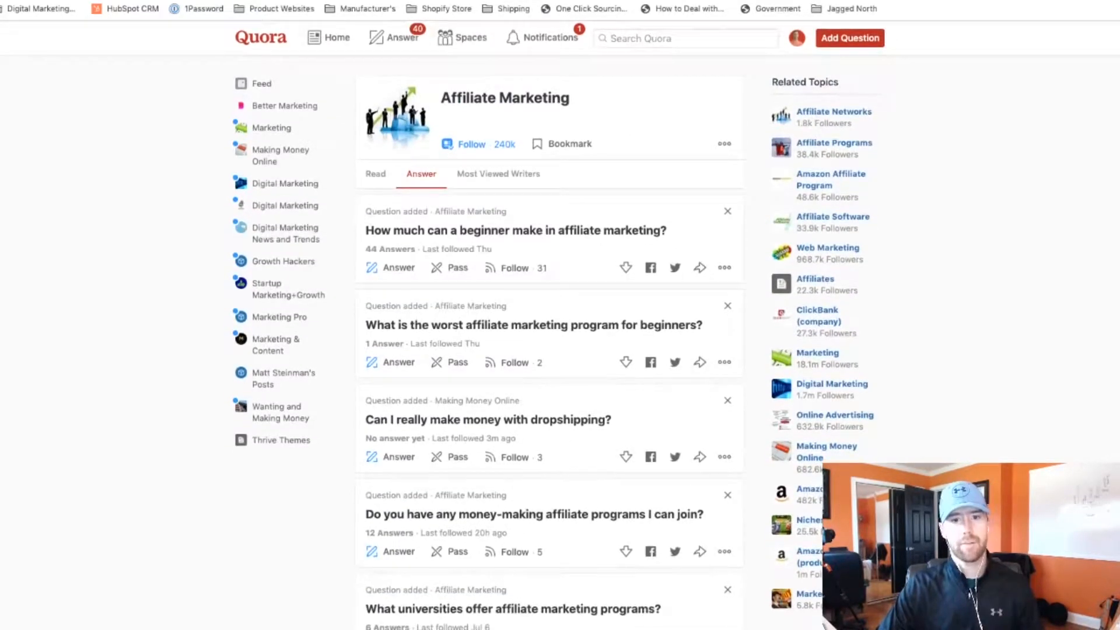